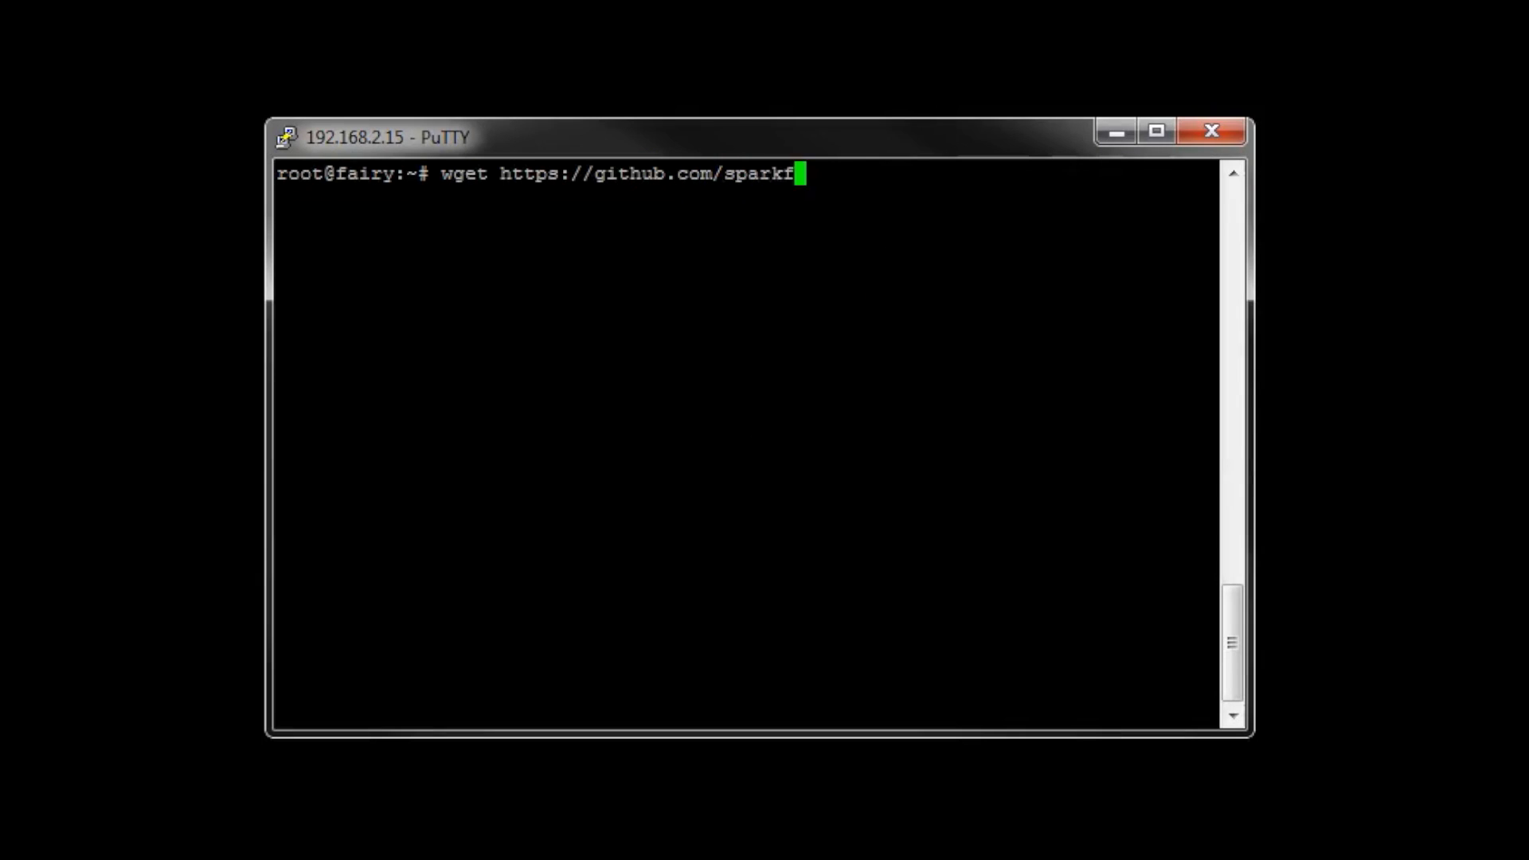
type("un/IoT_SmartMirror/archive")
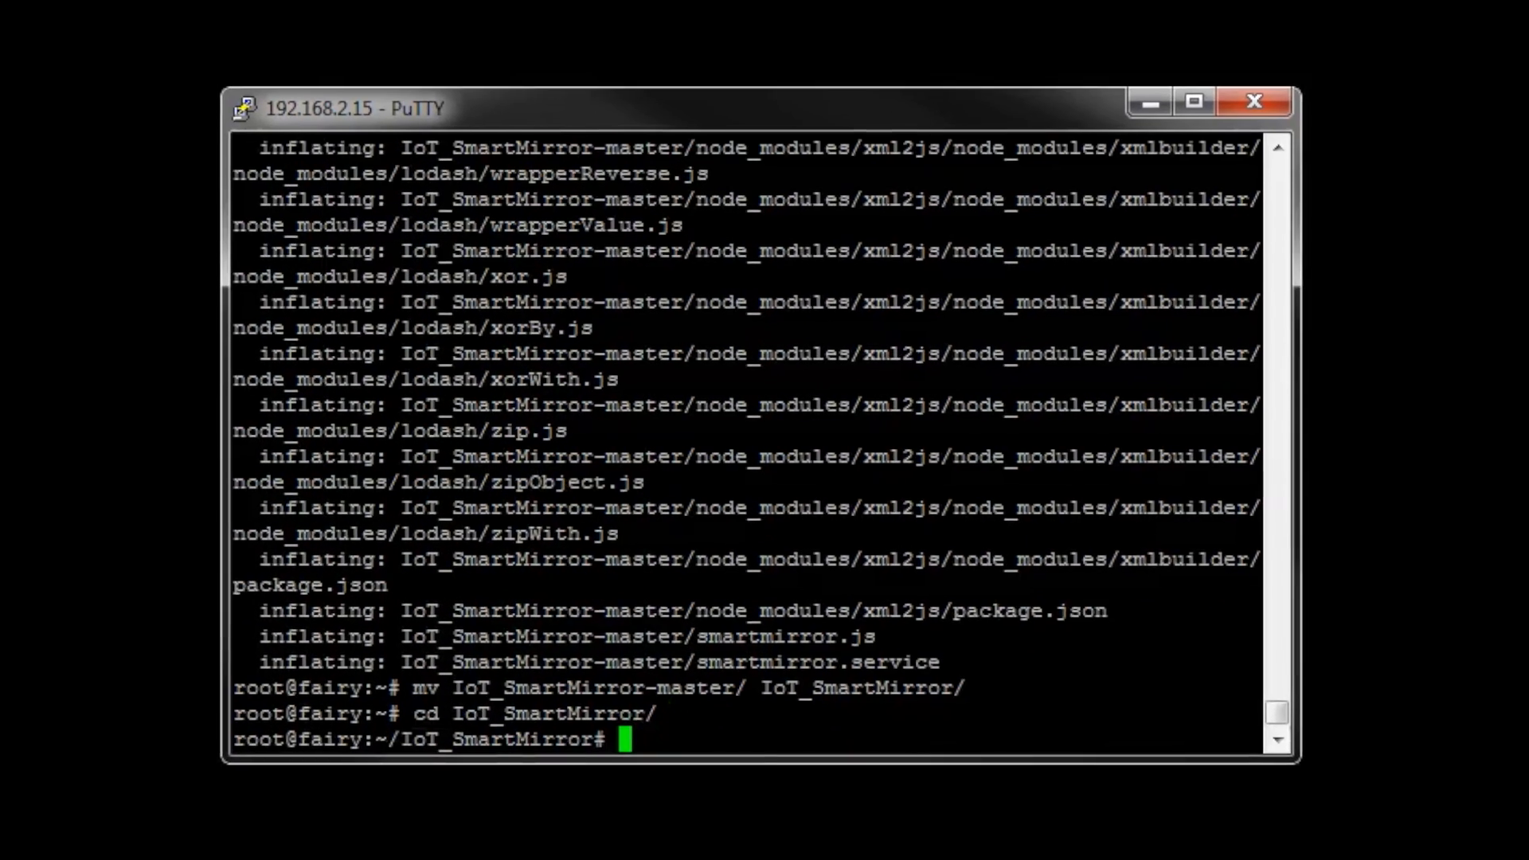
type("cp smartmirror")
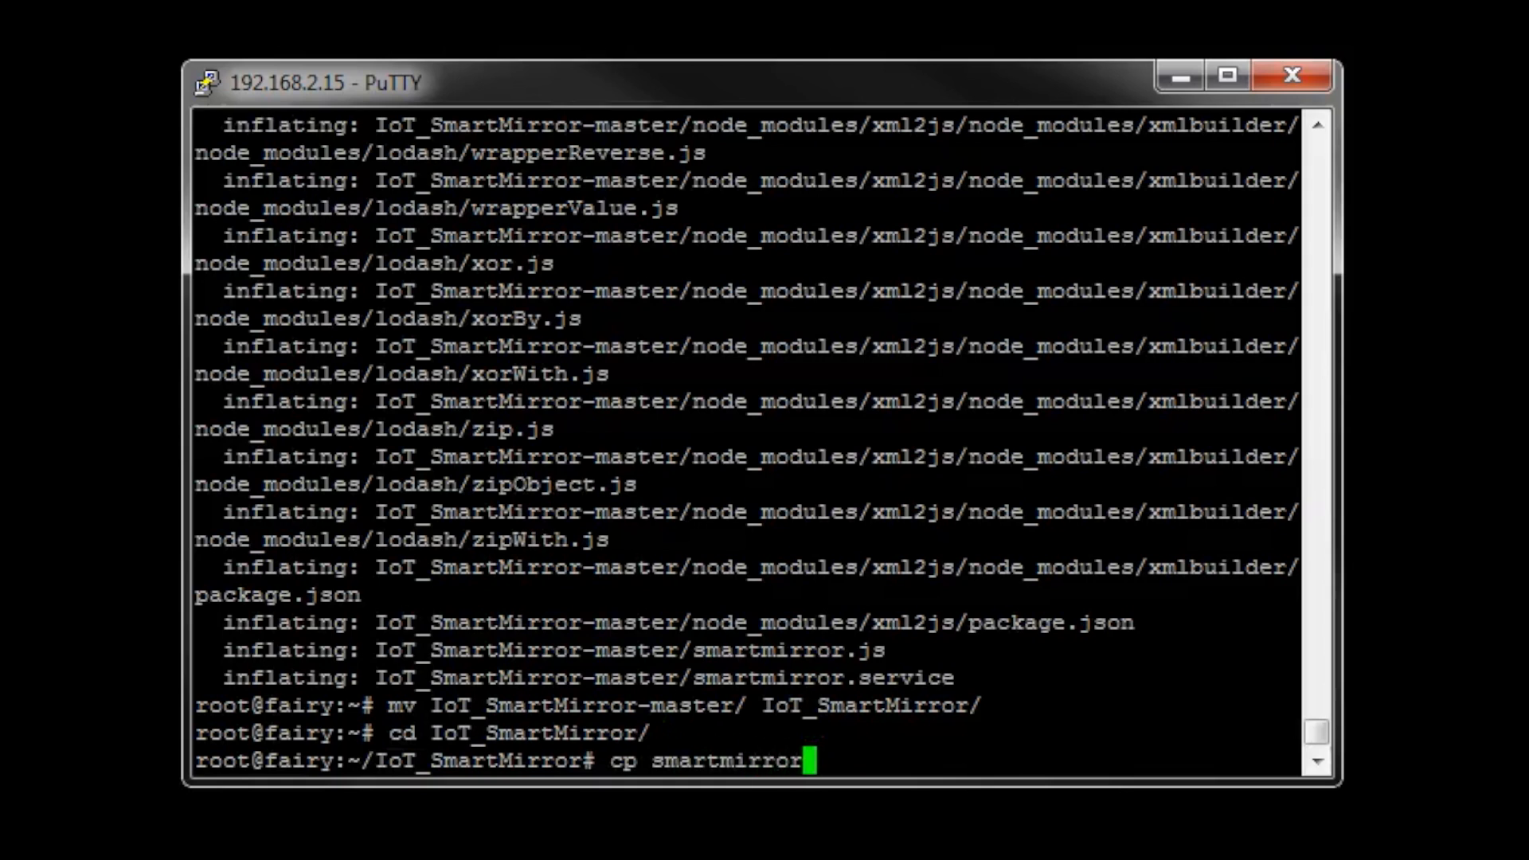
type(".service /lib/systemd/system/")
type("systemctl")
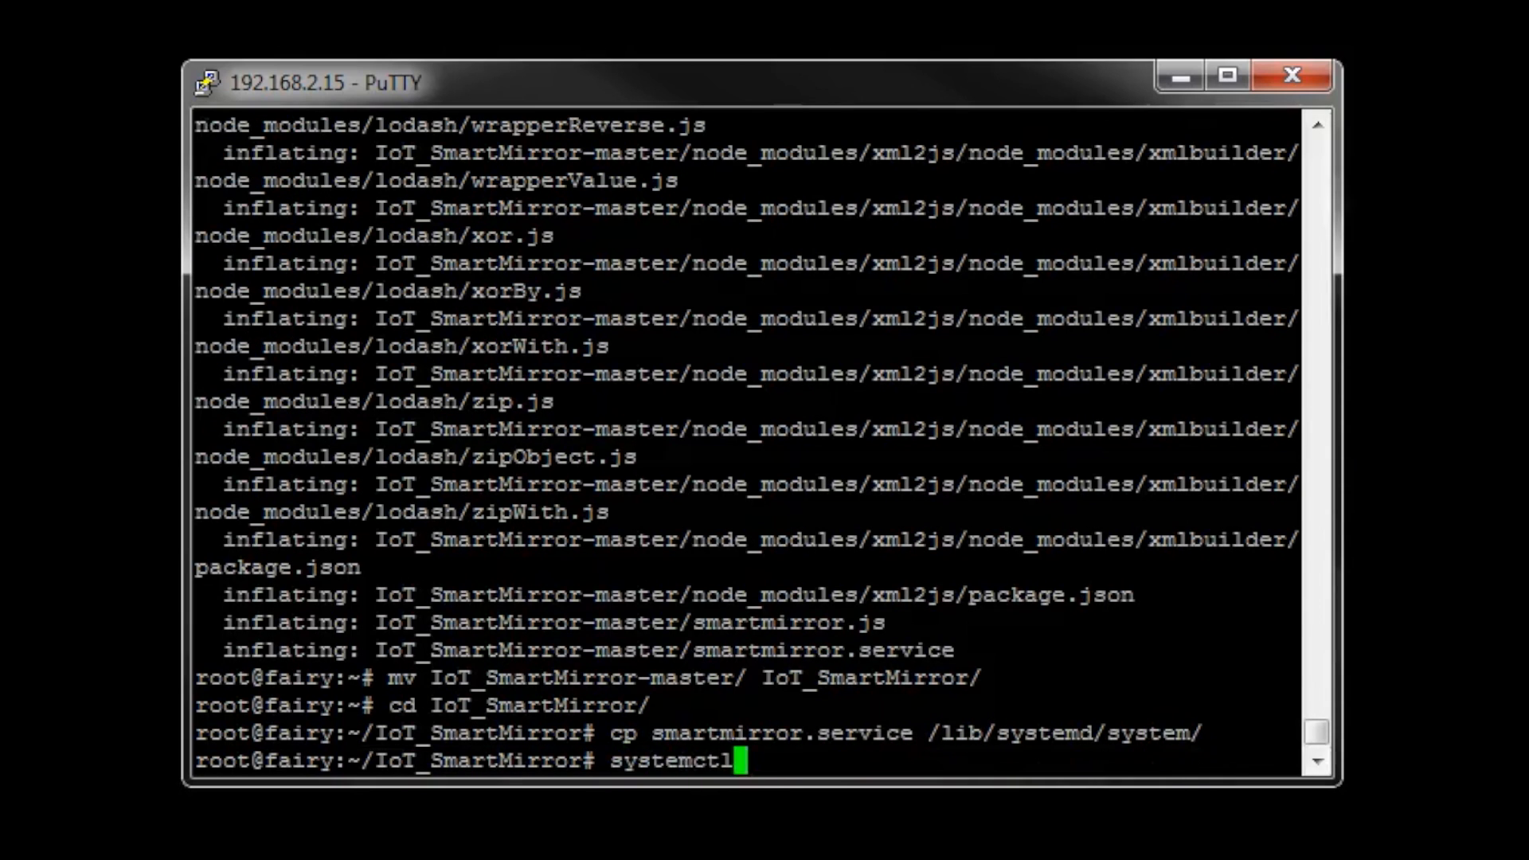
type("daemon-reload")
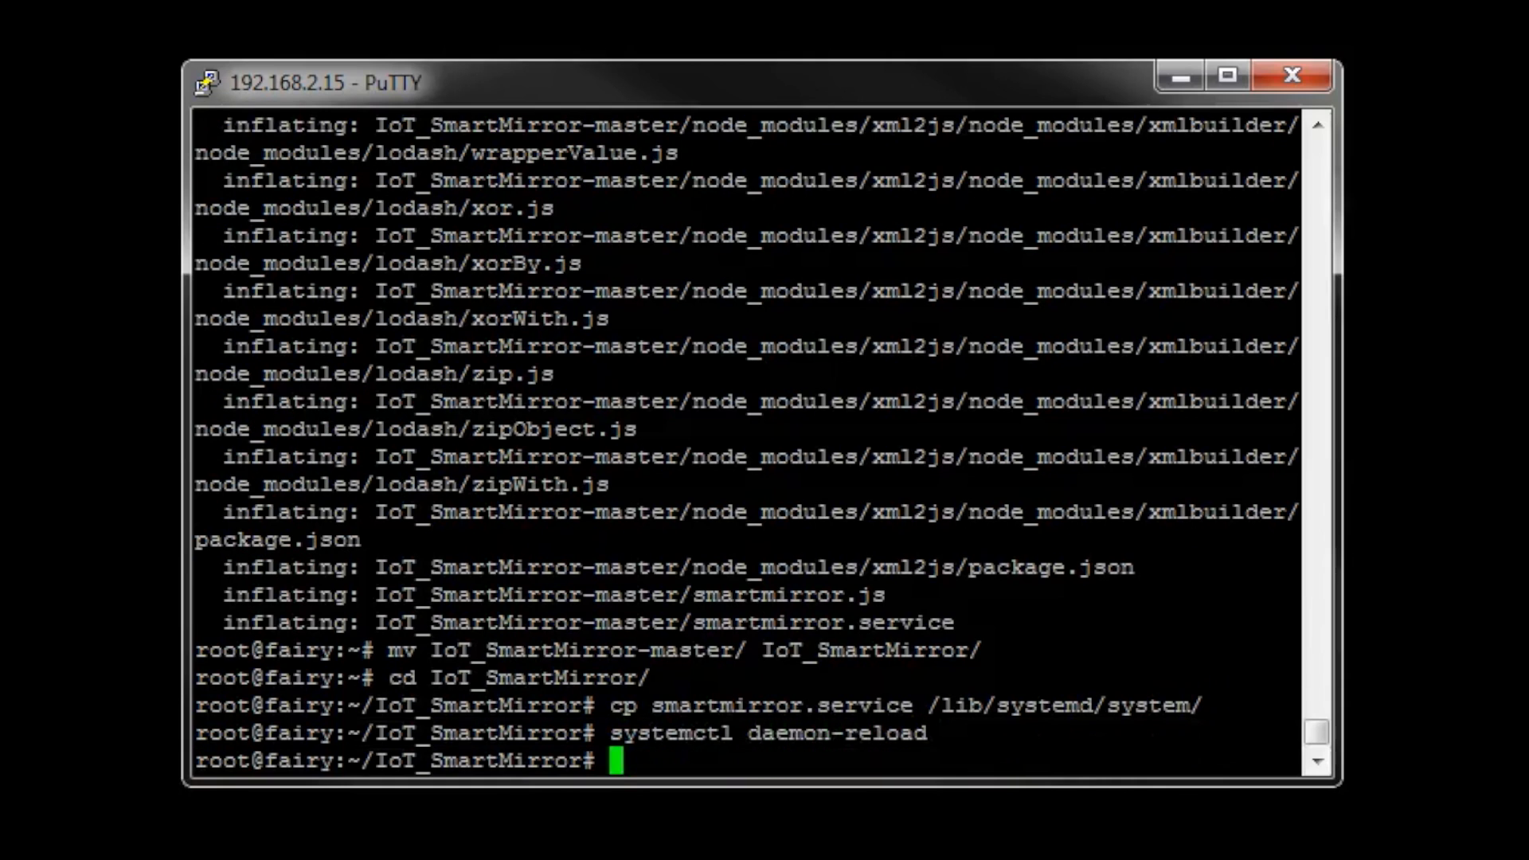
type("systemctl enable smartmirror.service")
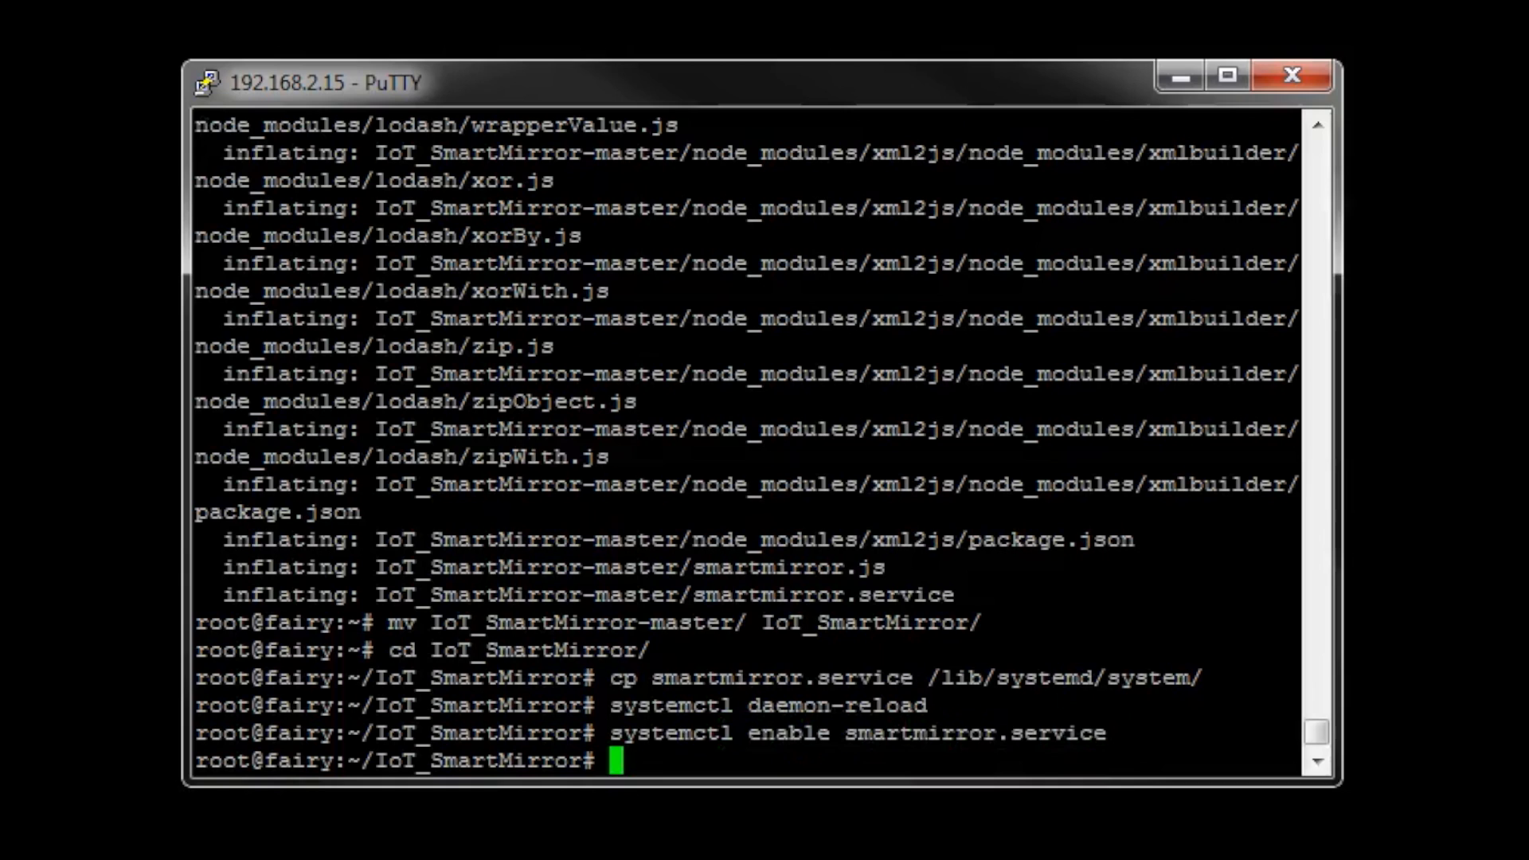
type("vi sm")
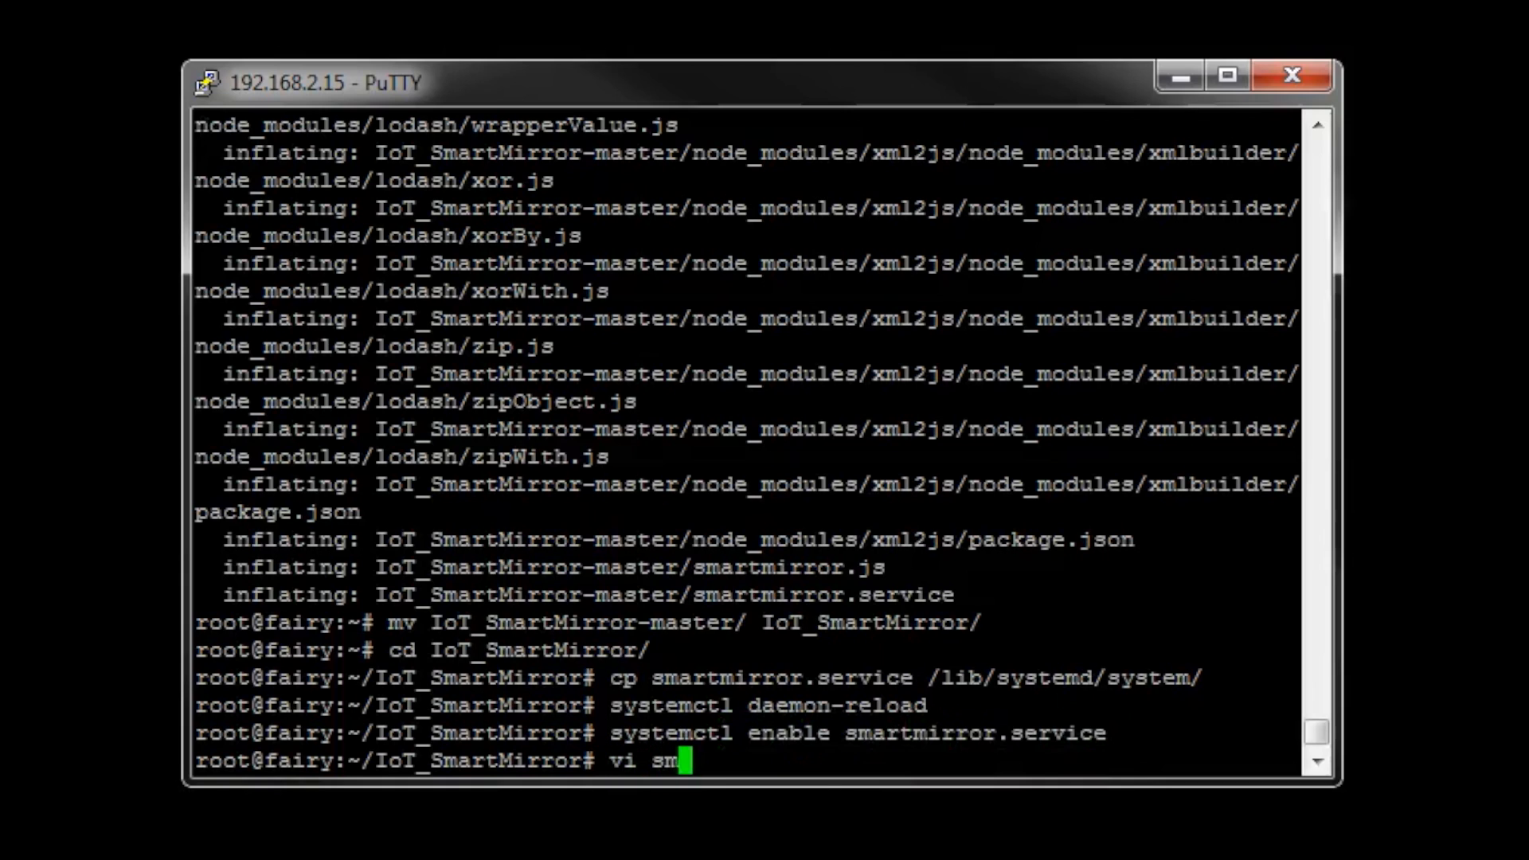